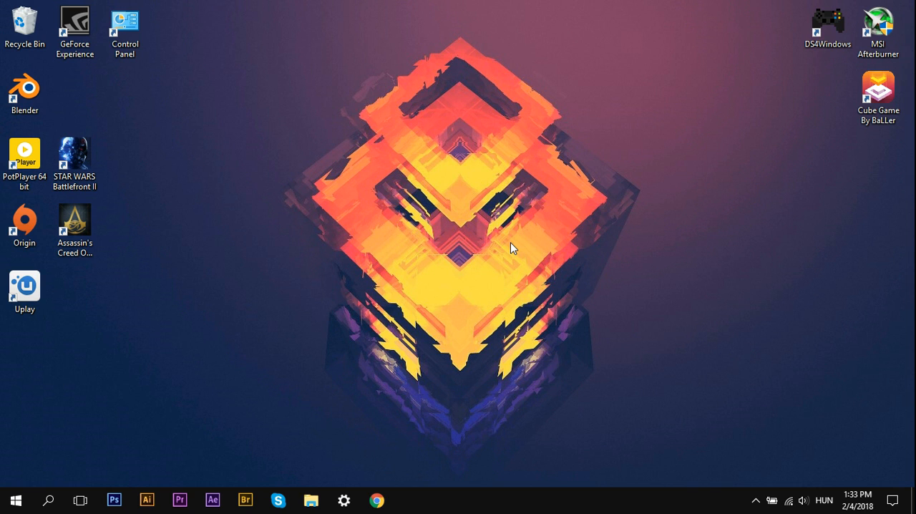
mouse_move(487, 259)
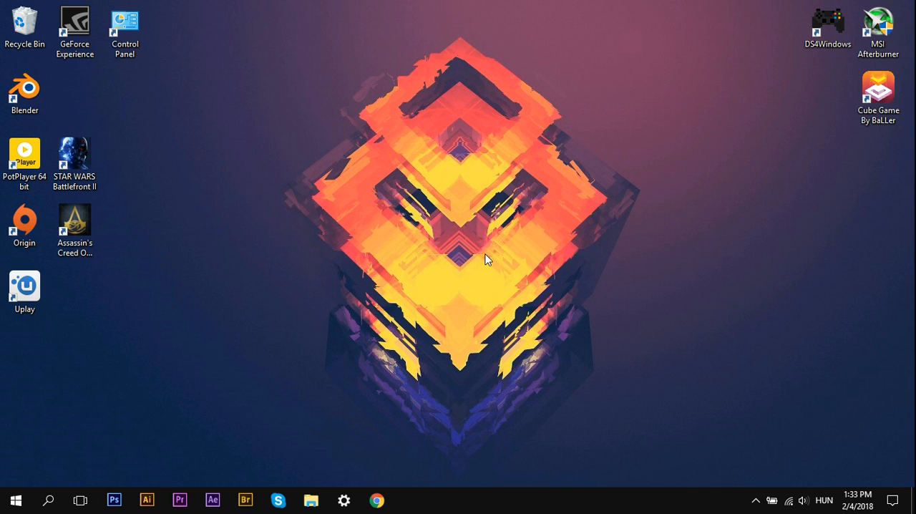
mouse_move(429, 206)
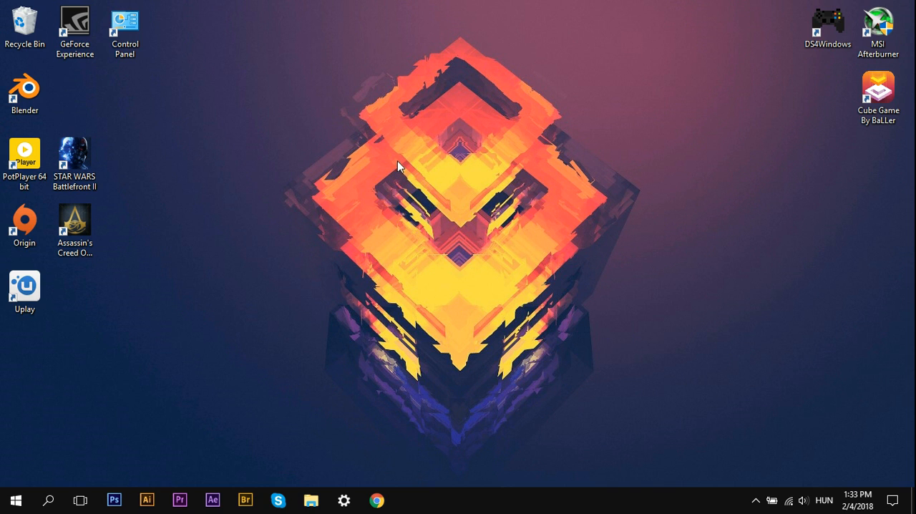
mouse_move(418, 157)
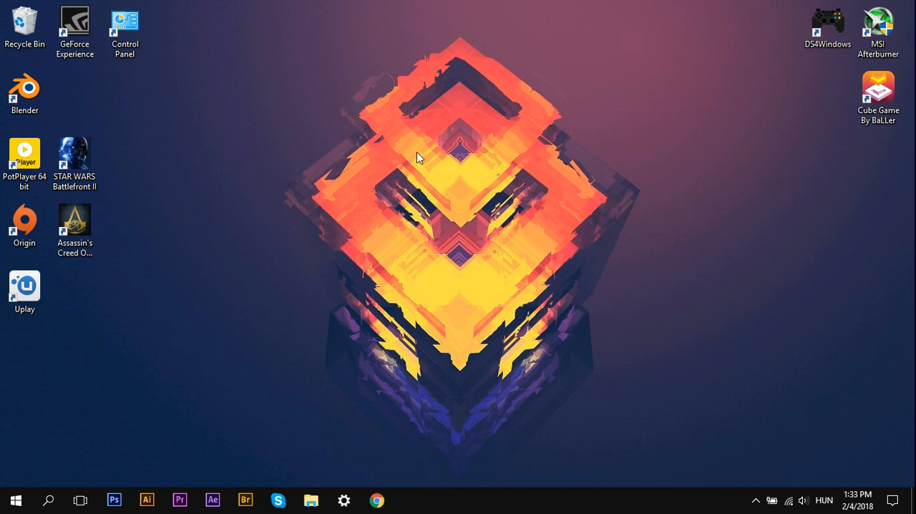
- Launch NVIDIA Control Panel from the desktop context menu and go to Manage 3D Settings
right_click(418, 158)
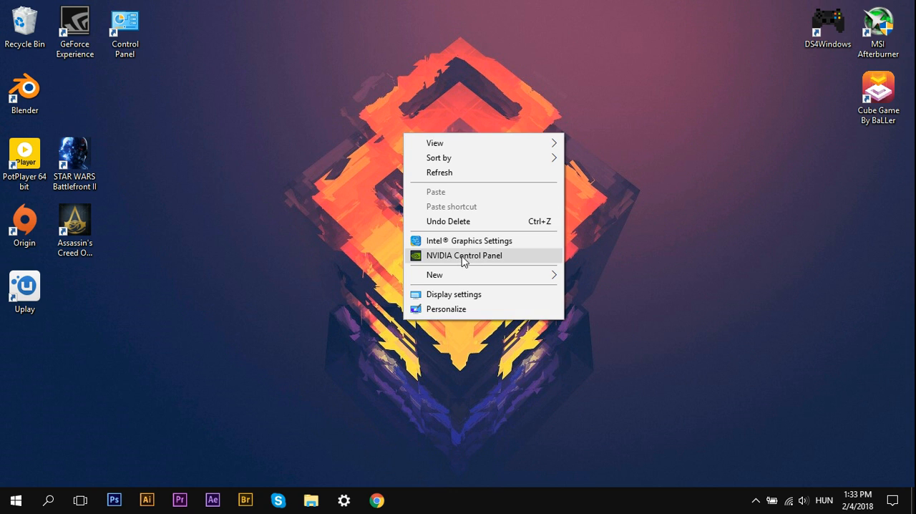
left_click(464, 255)
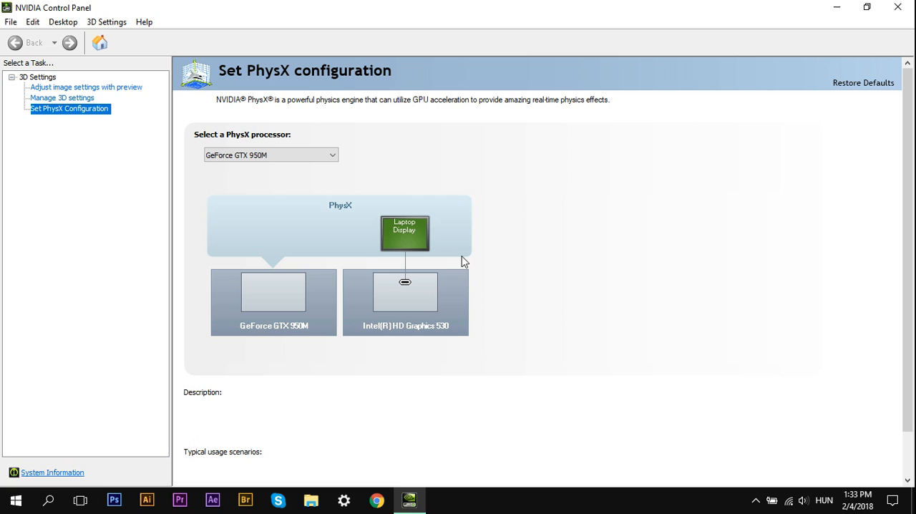
mouse_move(132, 94)
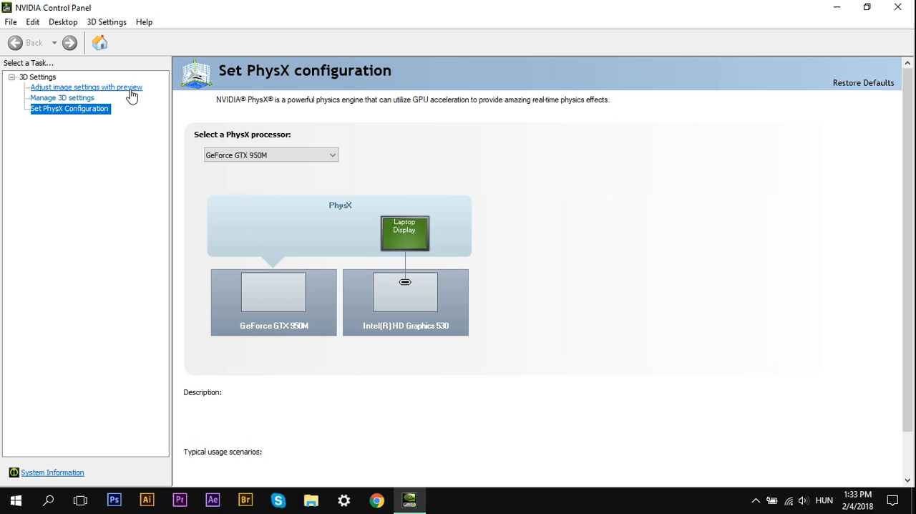
left_click(86, 86)
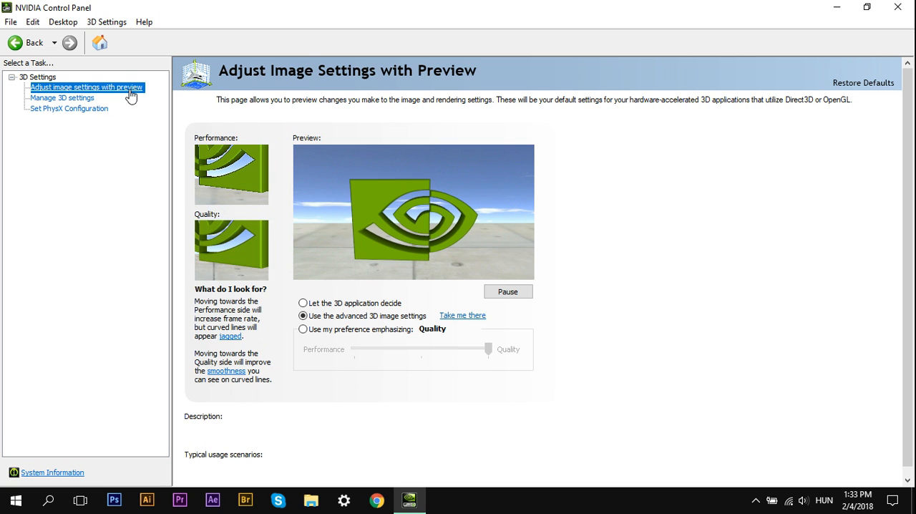
left_click(304, 316)
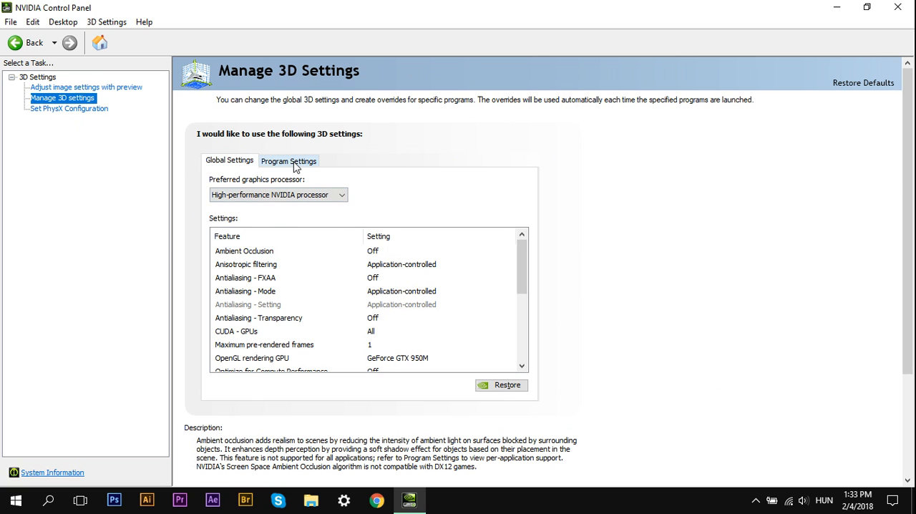
- Show Program Settings for Assassin's Creed: Origins, cancelling the Add program dialog
left_click(289, 160)
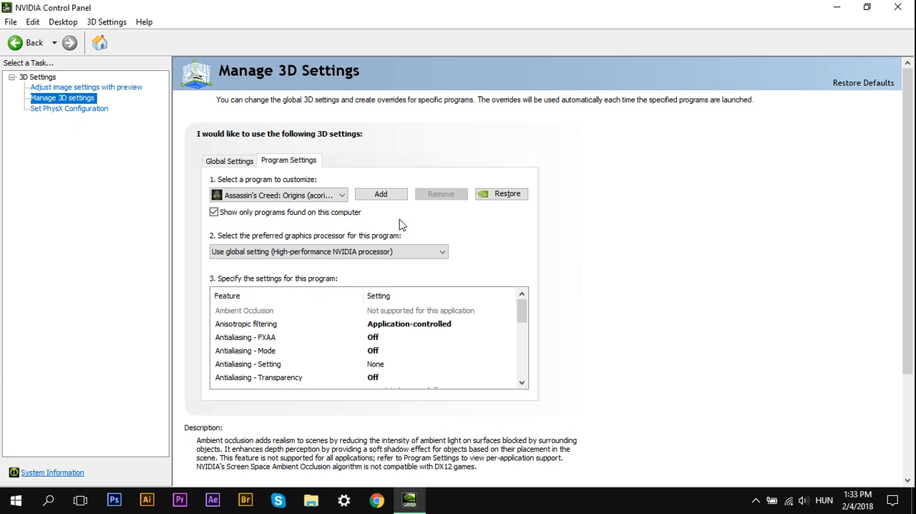
left_click(342, 194)
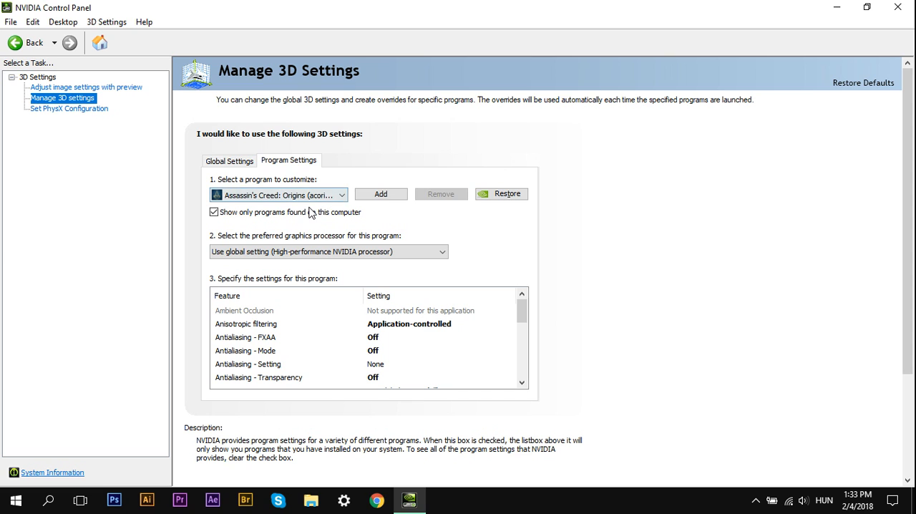
left_click(343, 195)
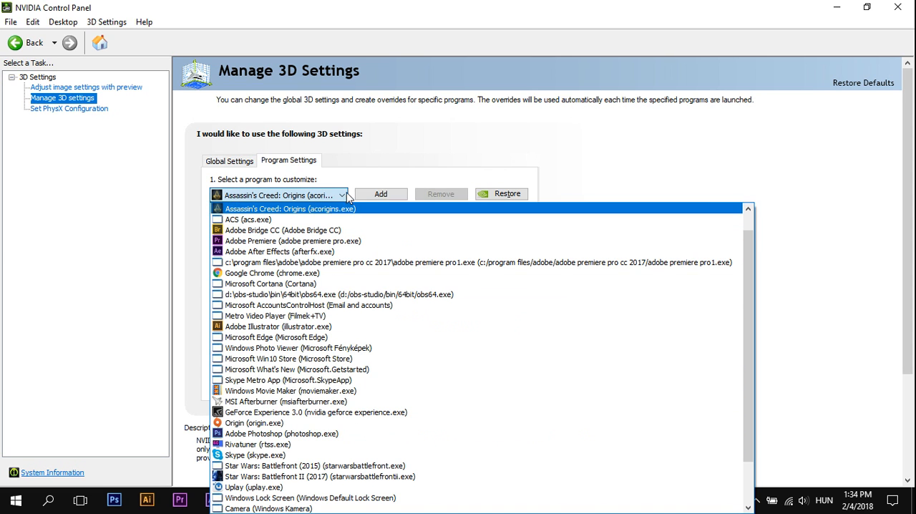
left_click(381, 193)
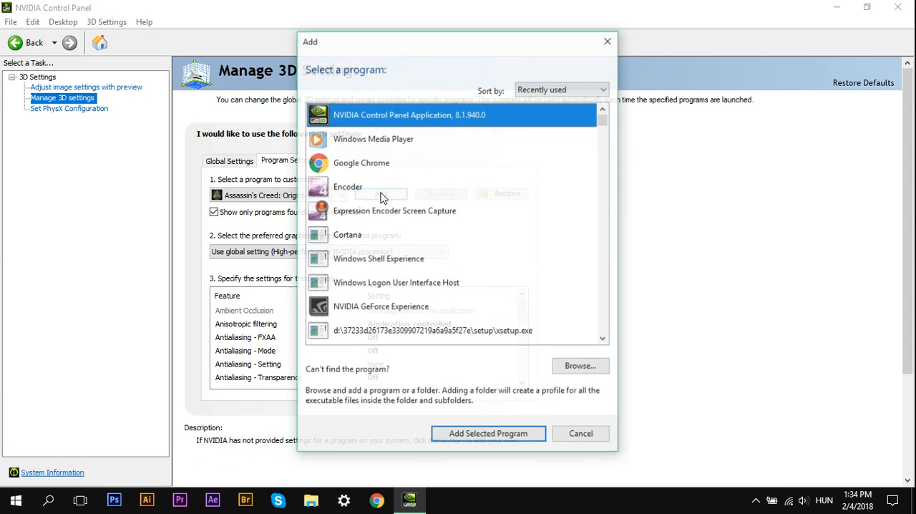
left_click(581, 433)
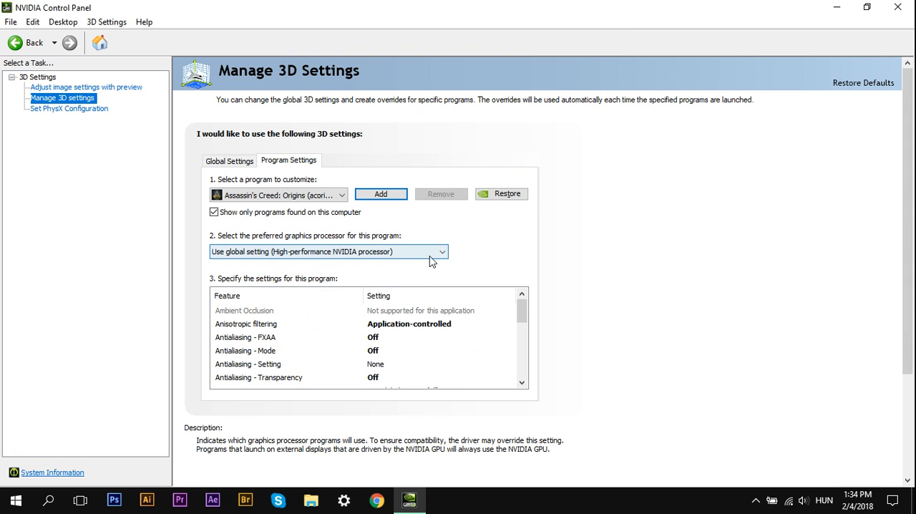
mouse_move(390, 266)
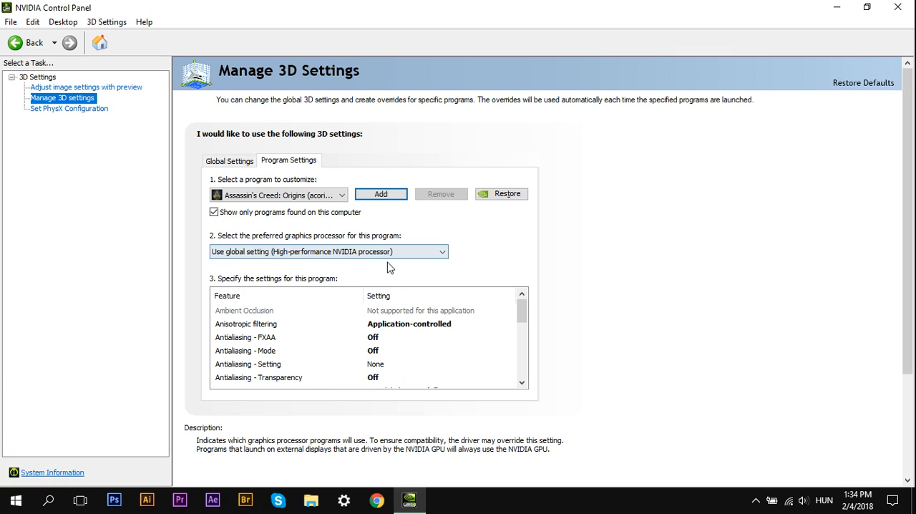
- Keep the game's preferred graphics processor on the global High-performance NVIDIA setting
left_click(441, 252)
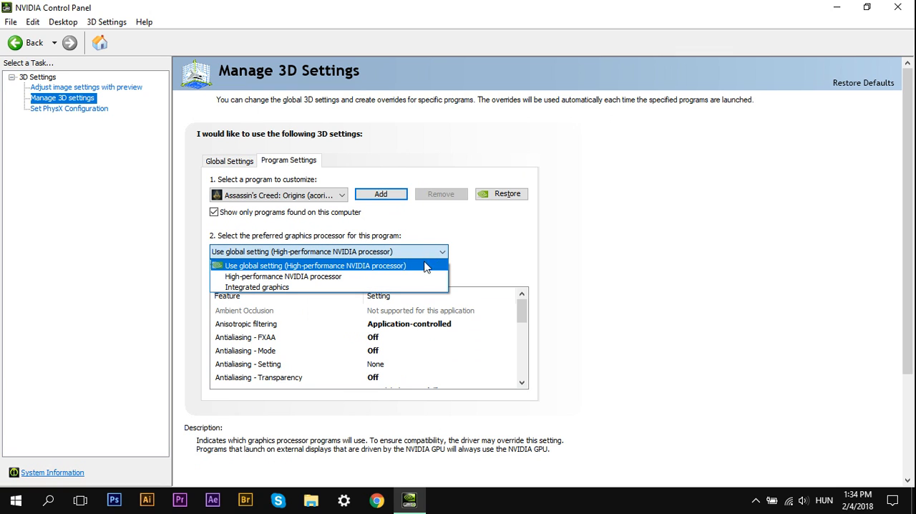
mouse_move(390, 276)
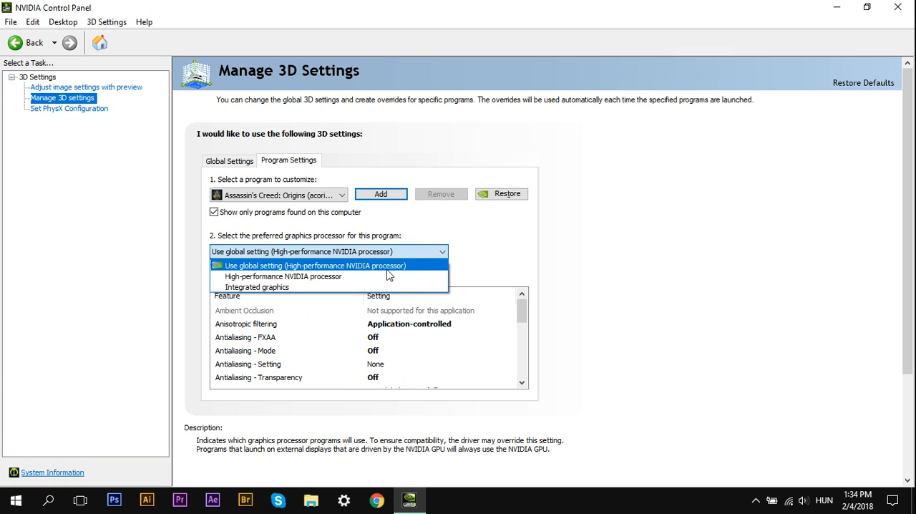
mouse_move(290, 287)
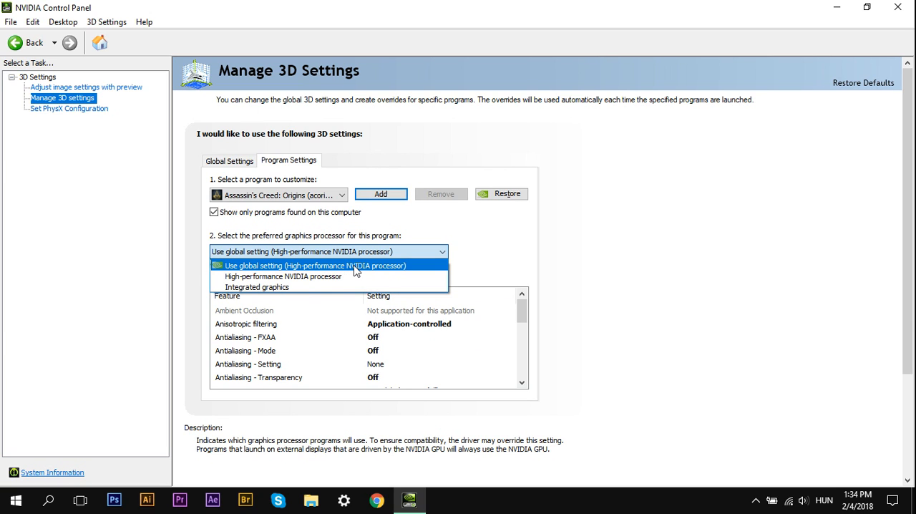
left_click(315, 266)
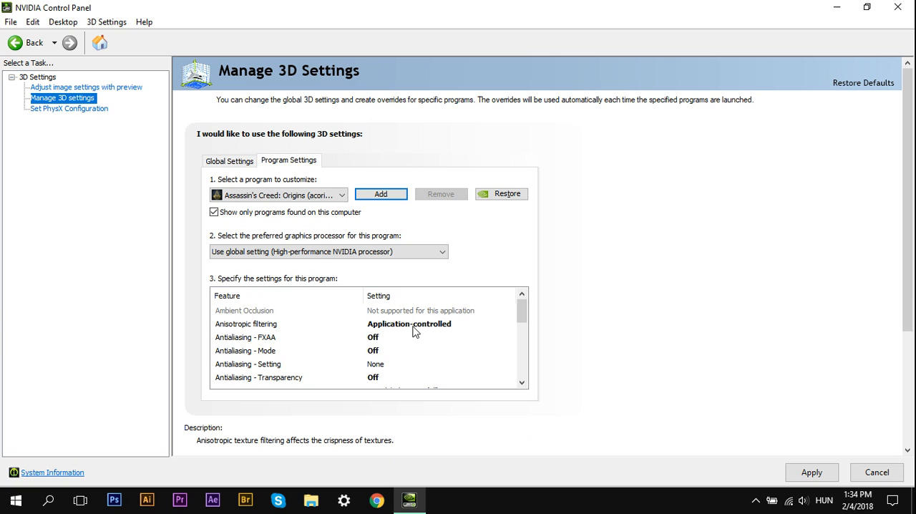
- Review the game's settings: 1 pre-rendered frame, GTX 950M OpenGL GPU, Prefer maximum performance
left_click(246, 338)
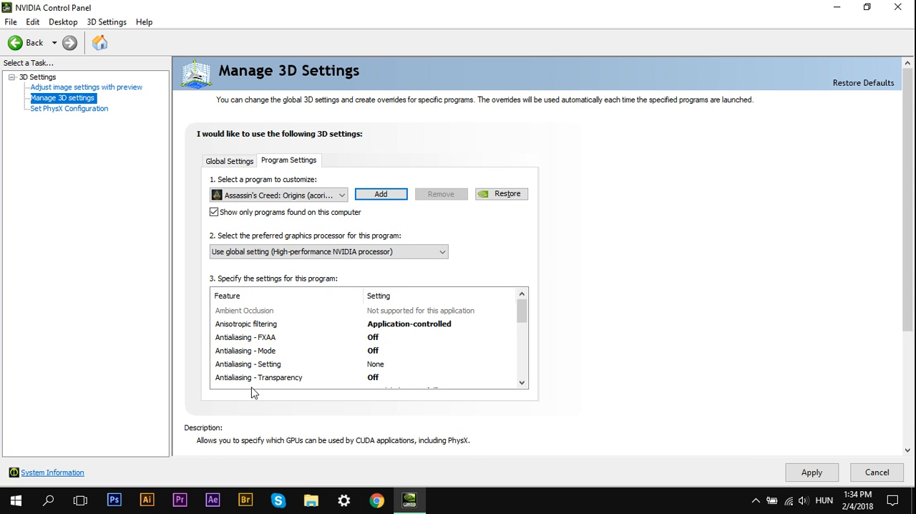
scroll("down", 3)
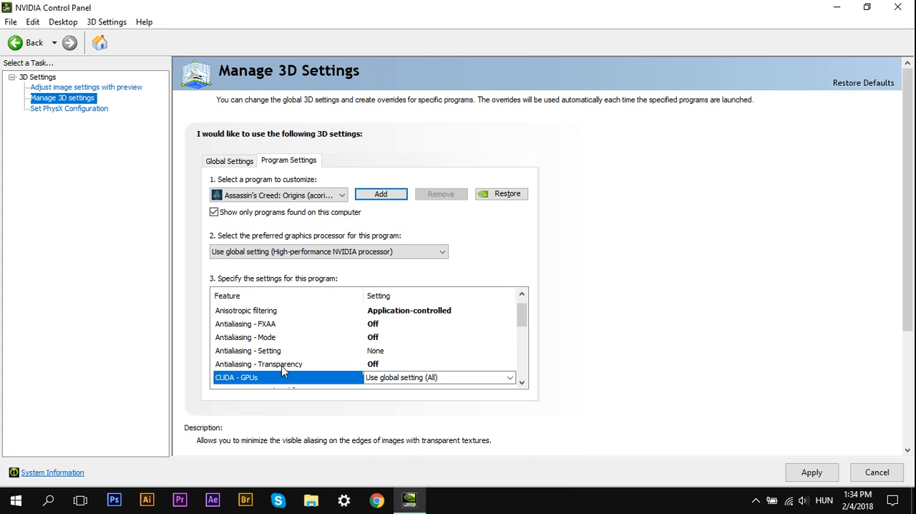
scroll("down", 3)
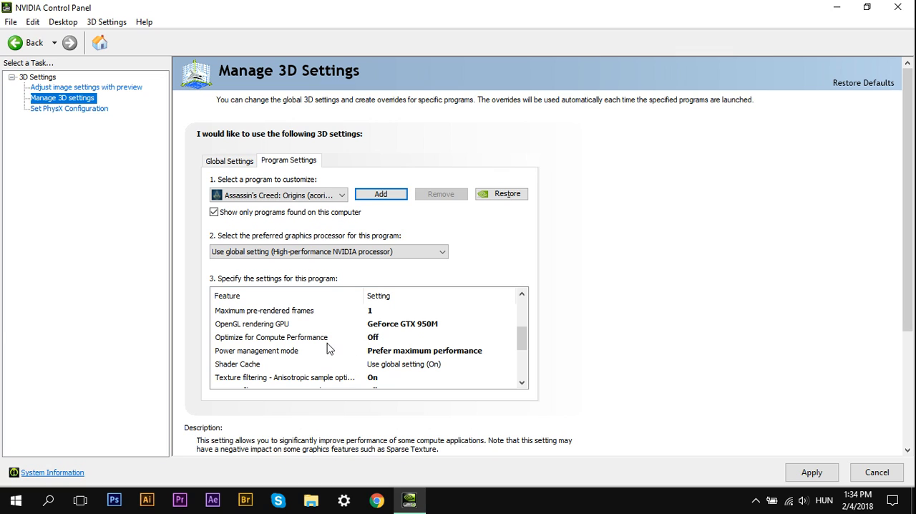
mouse_move(372, 344)
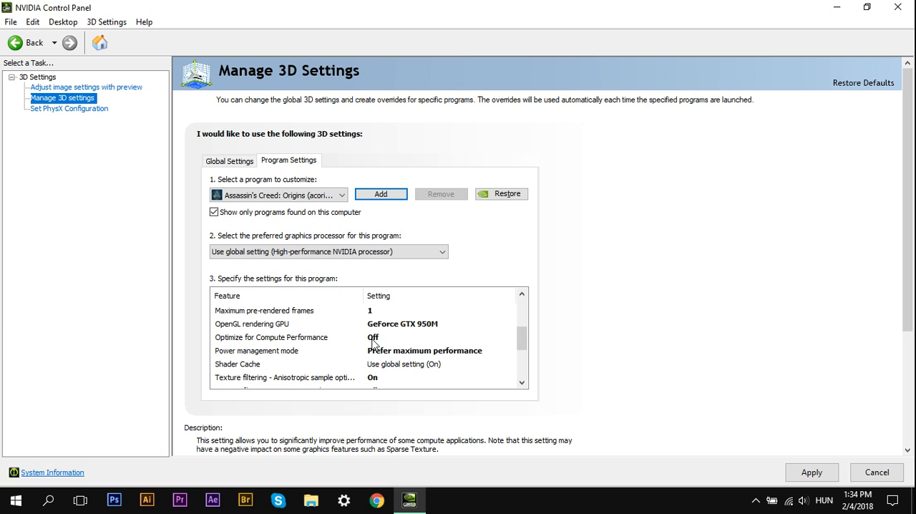
mouse_move(381, 340)
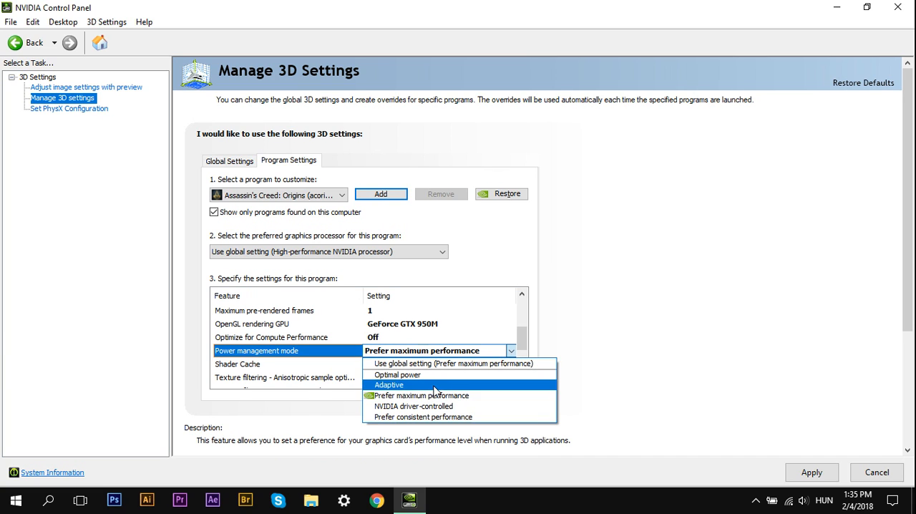
- Keep maximum-performance power and confirm threaded optimization On, triple buffering and vertical sync Off
left_click(421, 395)
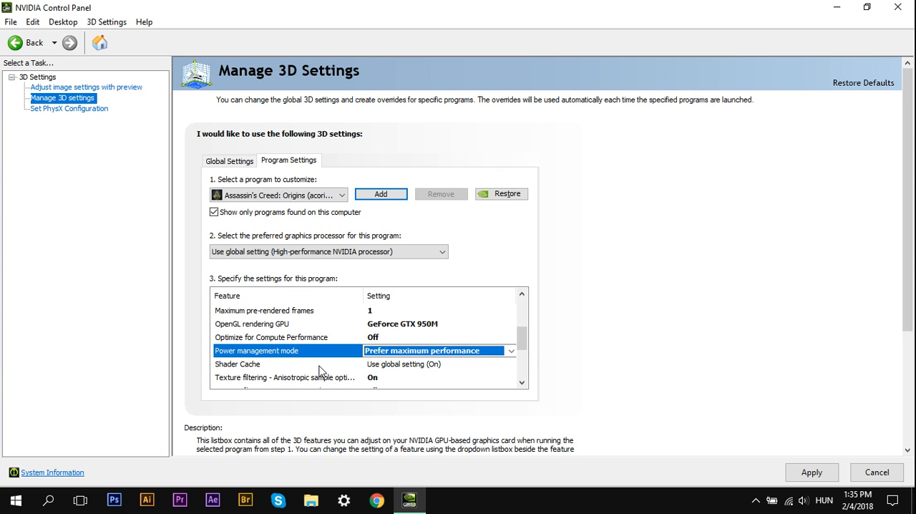
scroll("down", 3)
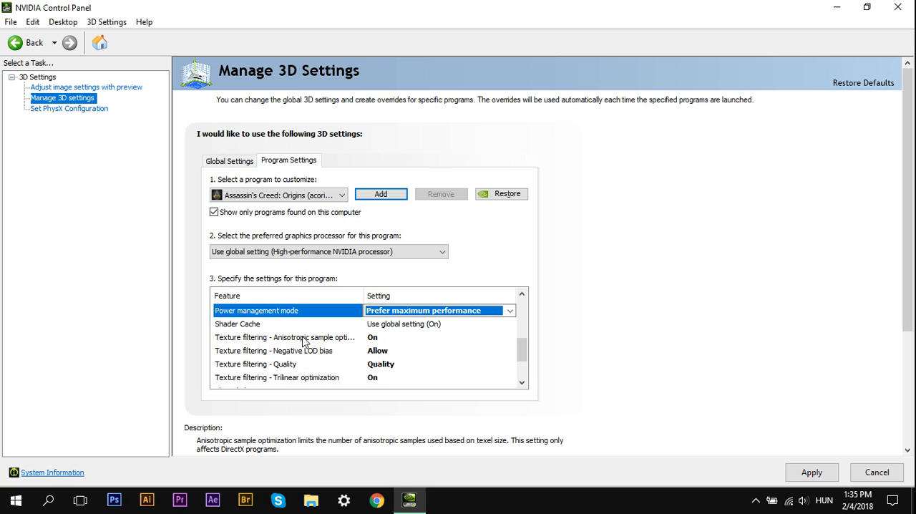
mouse_move(378, 343)
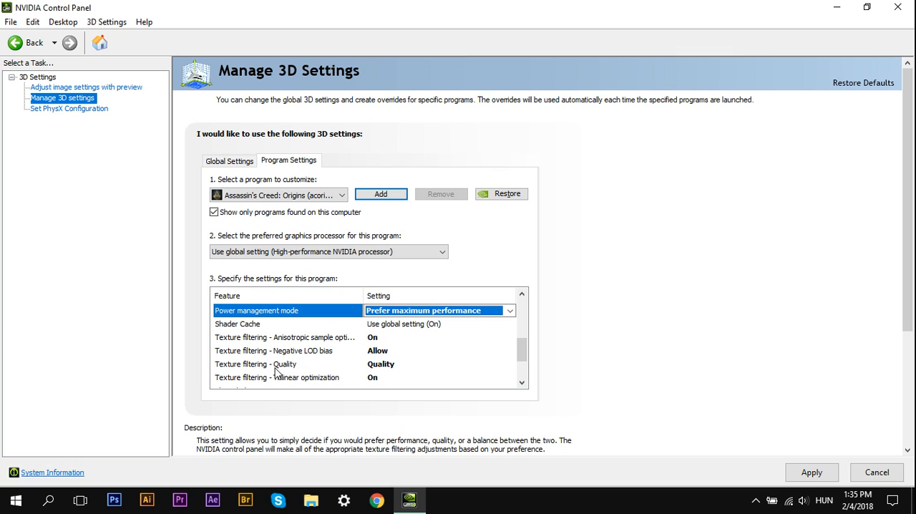
mouse_move(381, 369)
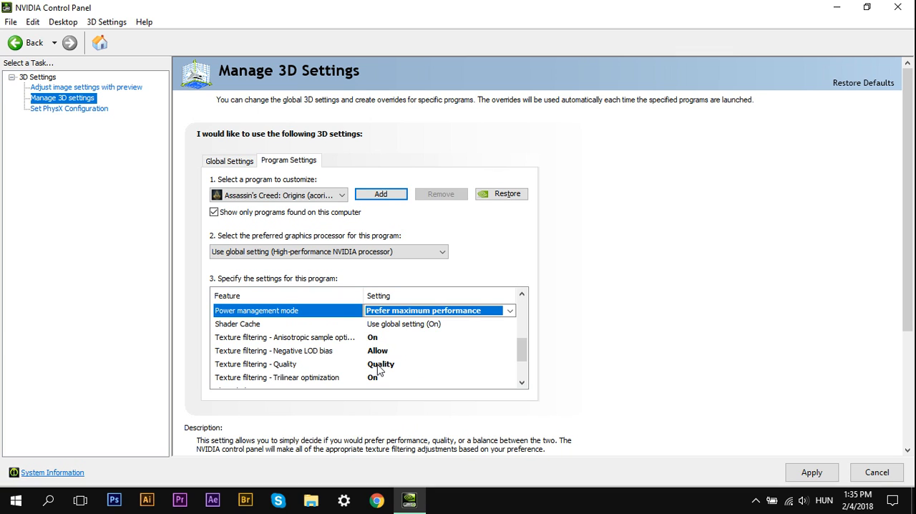
scroll("down", 3)
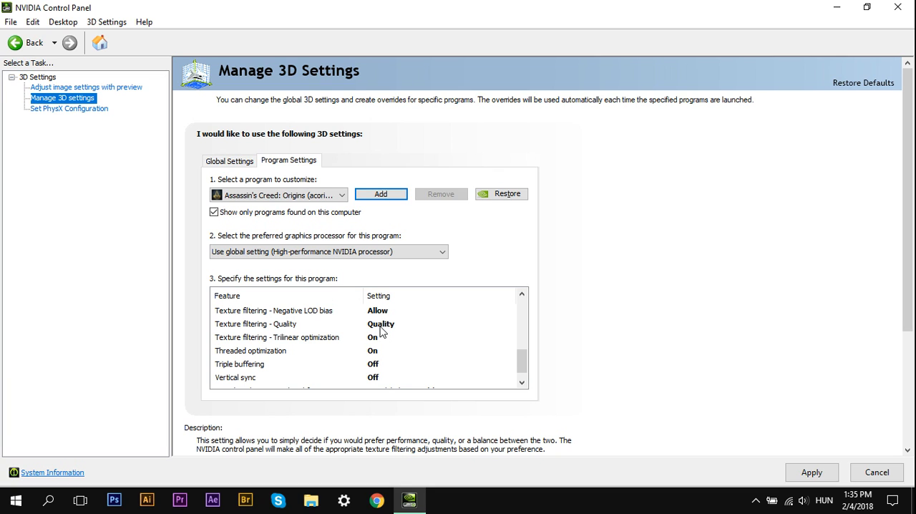
mouse_move(432, 332)
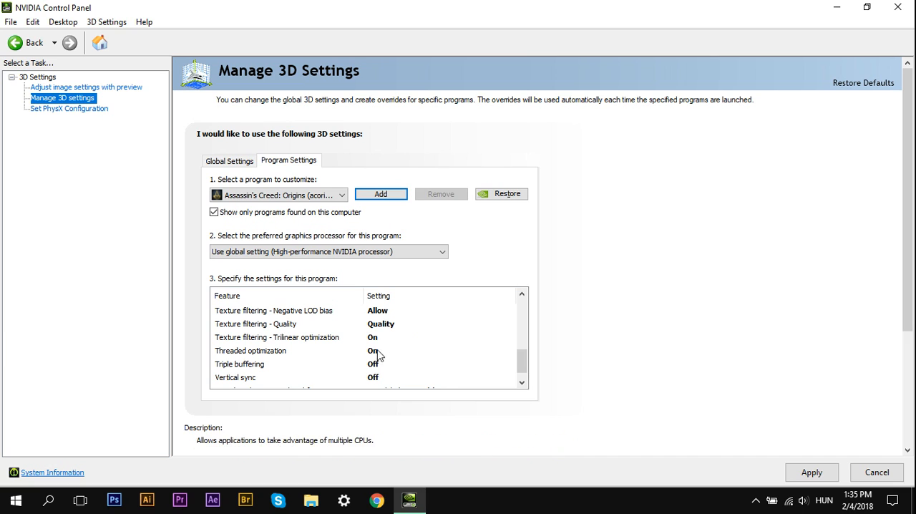
mouse_move(289, 355)
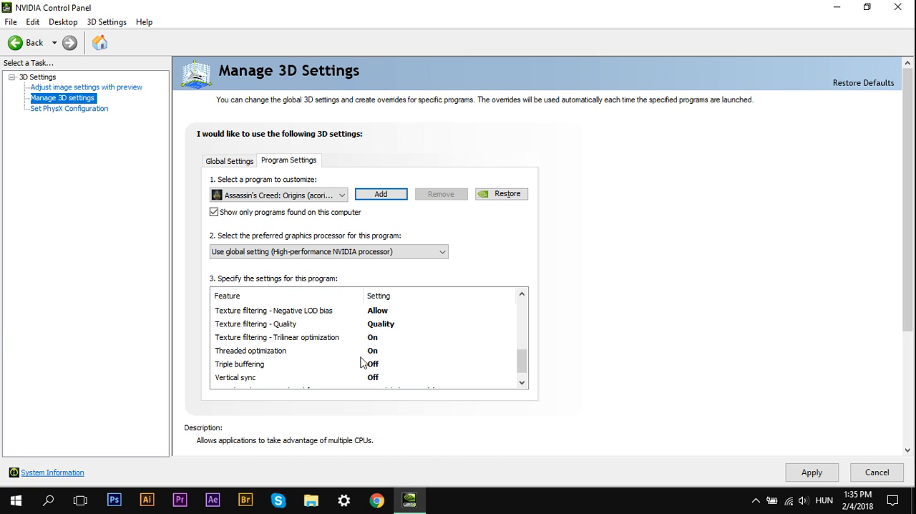
scroll("down", 3)
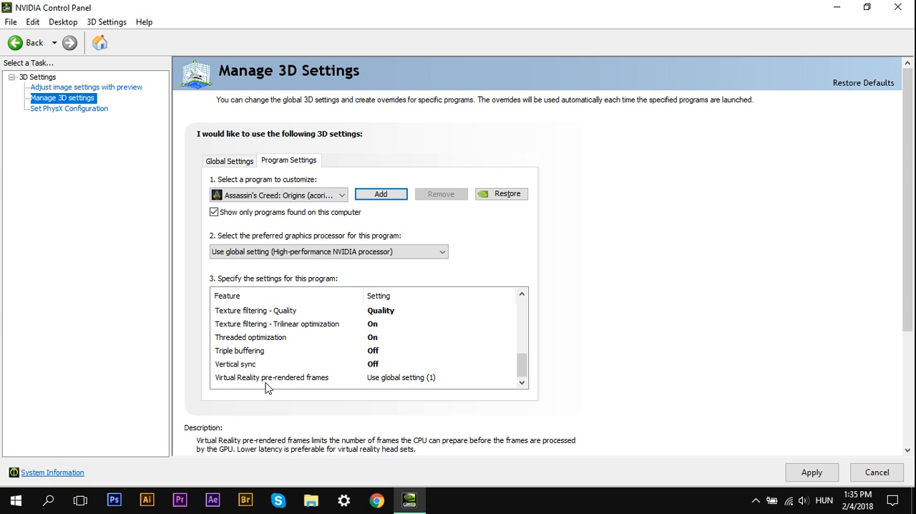
mouse_move(398, 384)
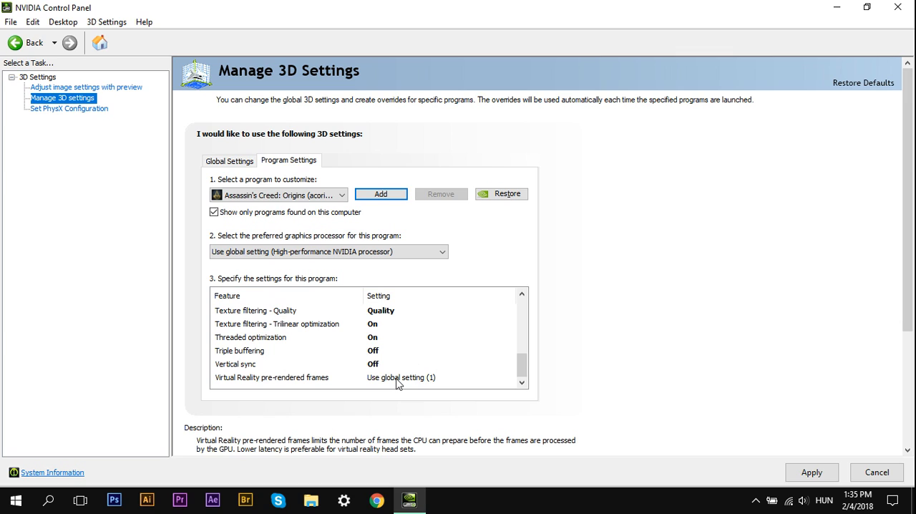
mouse_move(779, 415)
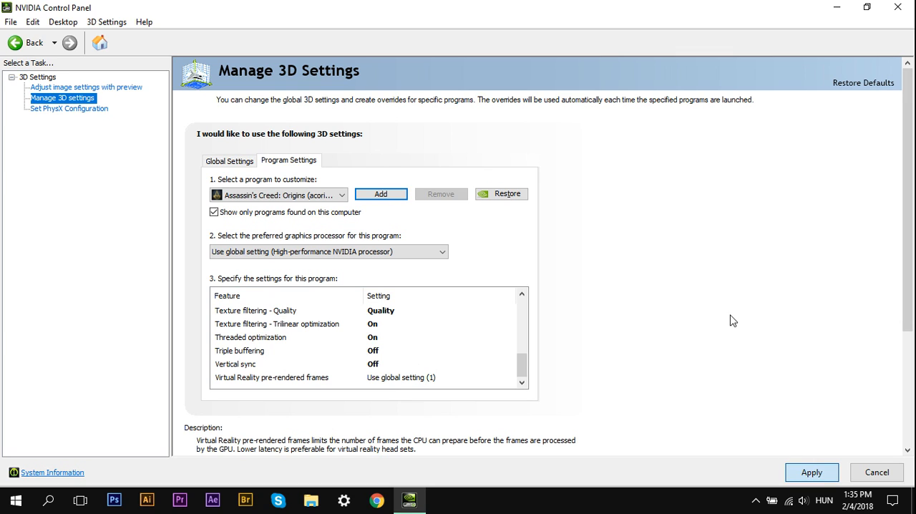
mouse_move(717, 321)
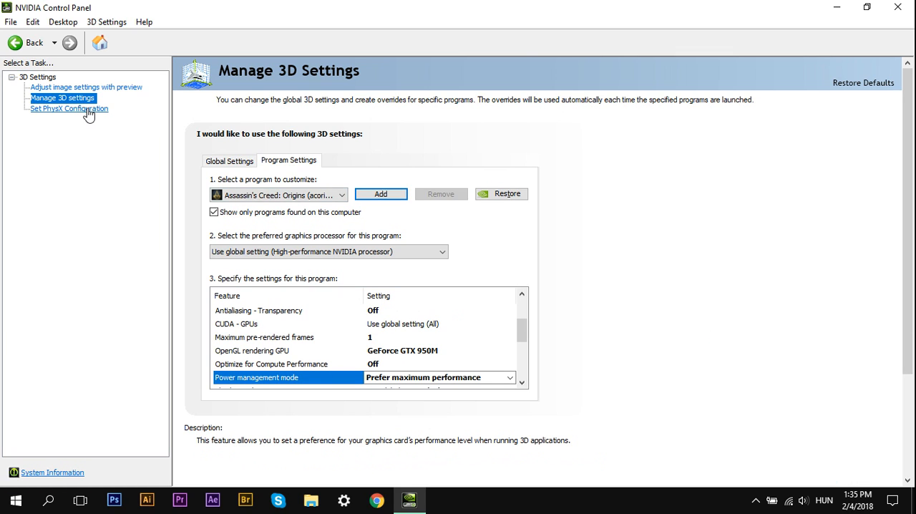
- Go to Set PhysX Configuration and list the processor choices with GeForce GTX 950M set
left_click(68, 108)
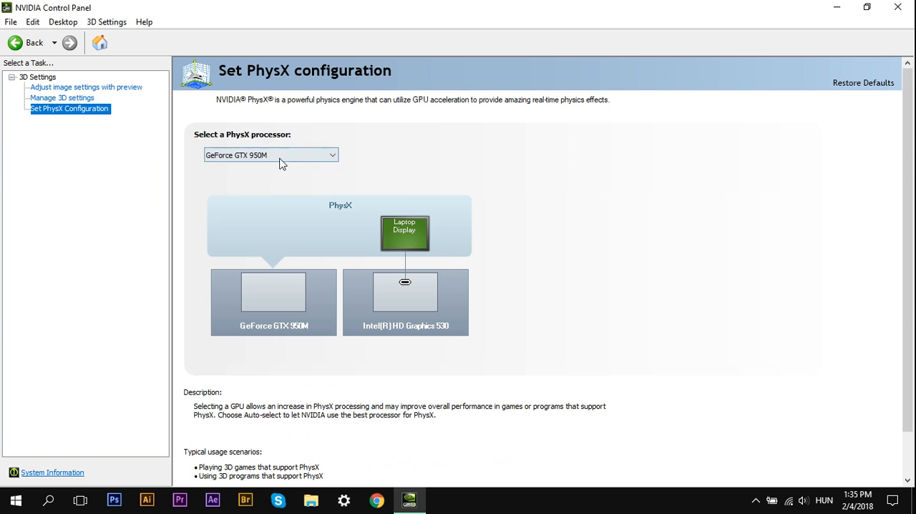
left_click(270, 155)
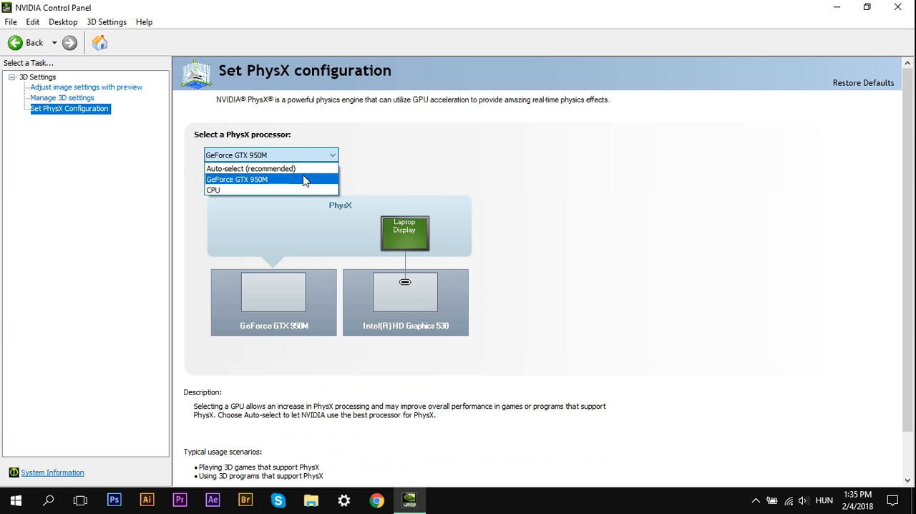
mouse_move(264, 185)
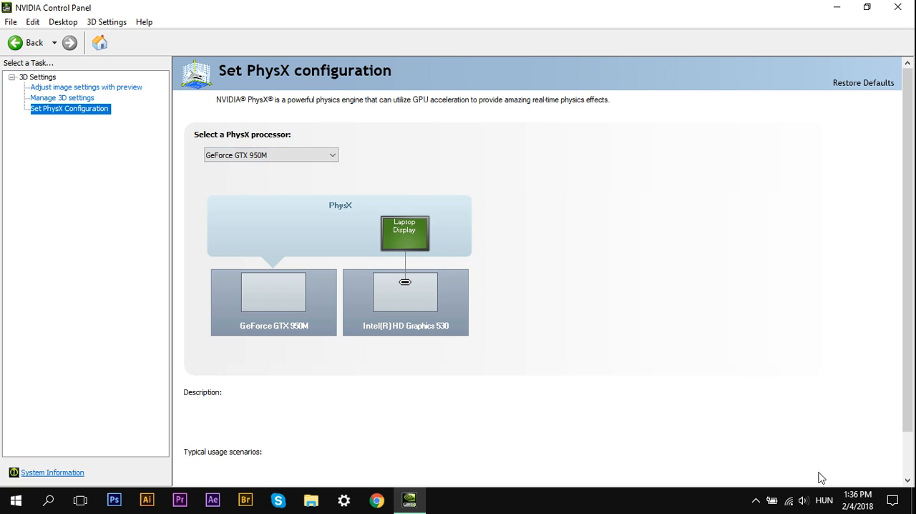
mouse_move(585, 418)
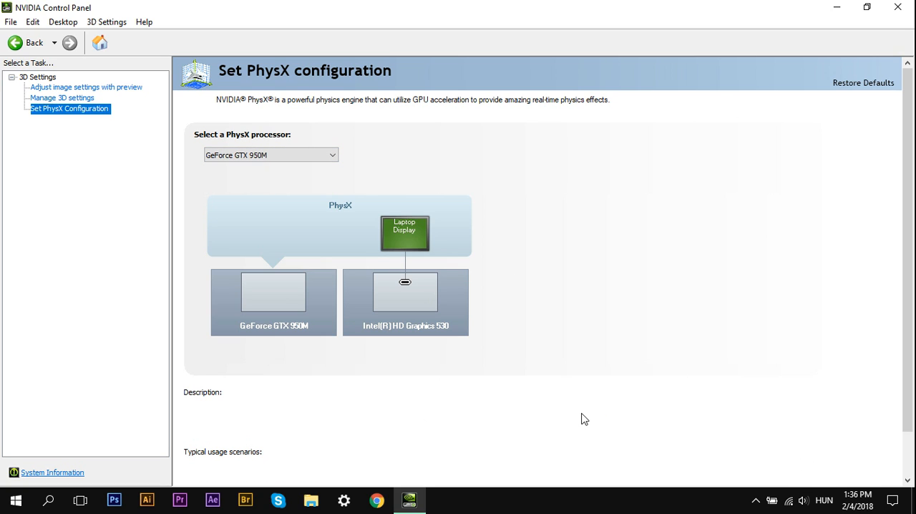
mouse_move(633, 450)
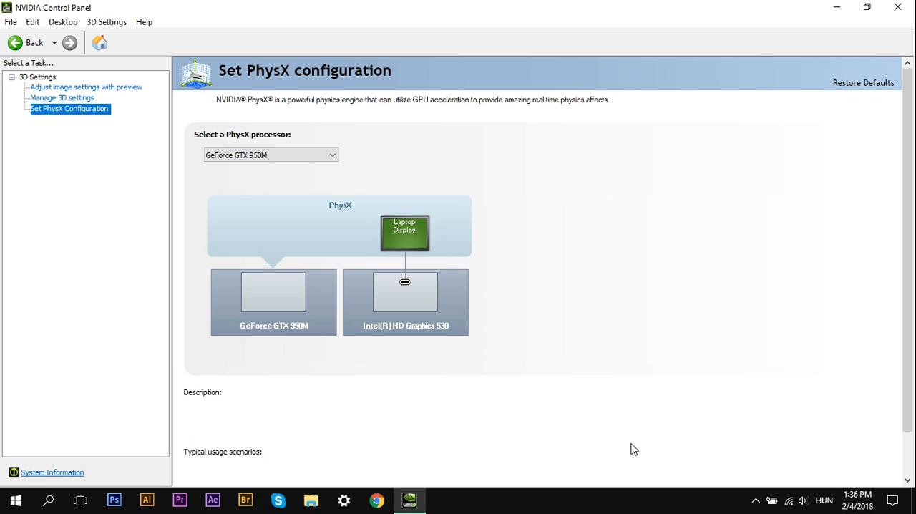
mouse_move(540, 364)
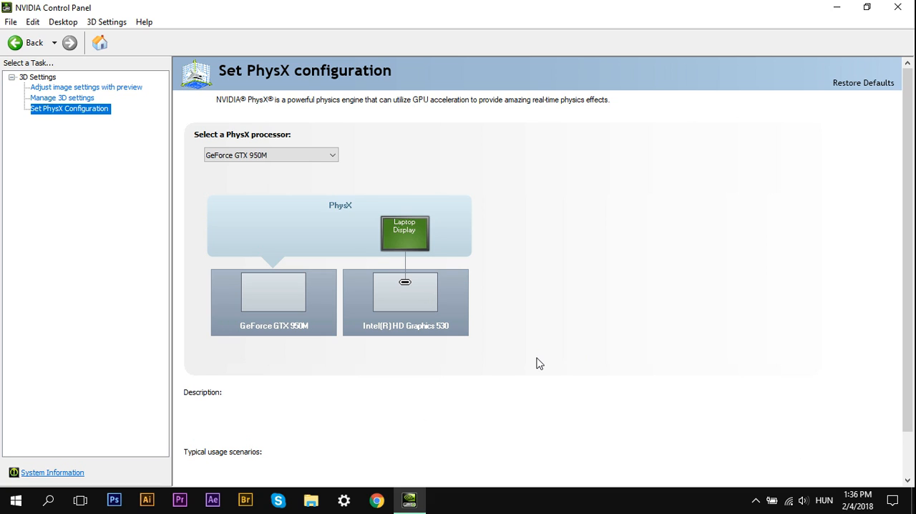
mouse_move(579, 398)
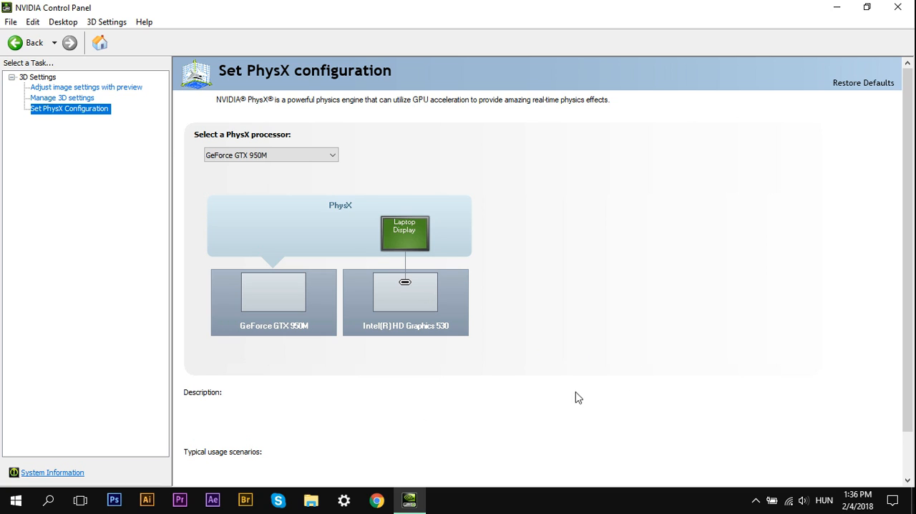